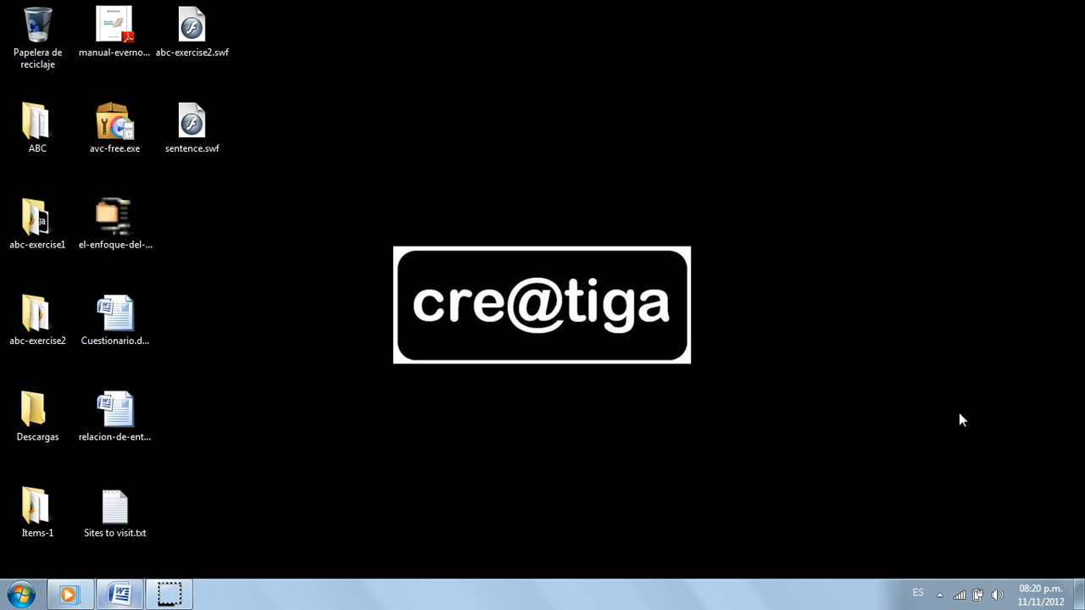
Bring up the Word instructions and highlight the blogger.com address in the text.
{"action": "left_click", "coordinate": [119, 593]}
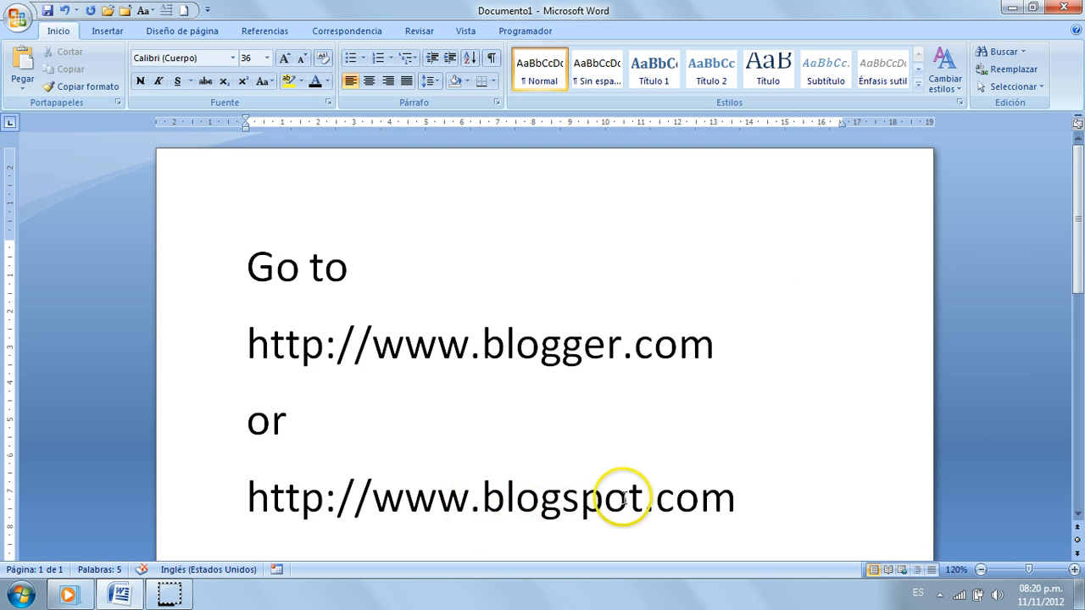
{"action": "left_click", "coordinate": [377, 344]}
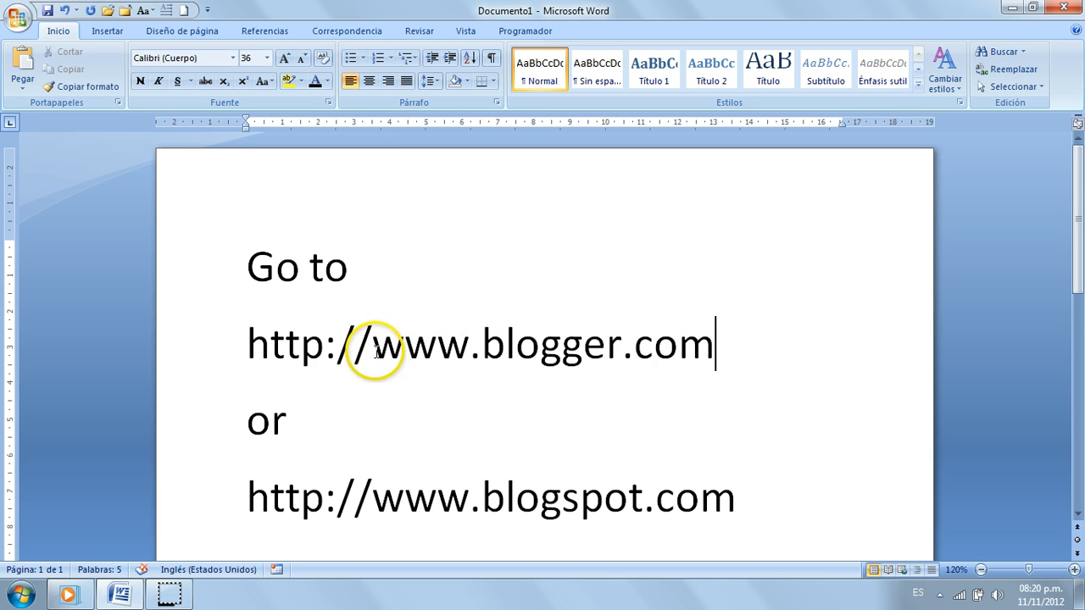
{"action": "double_click", "coordinate": [384, 344]}
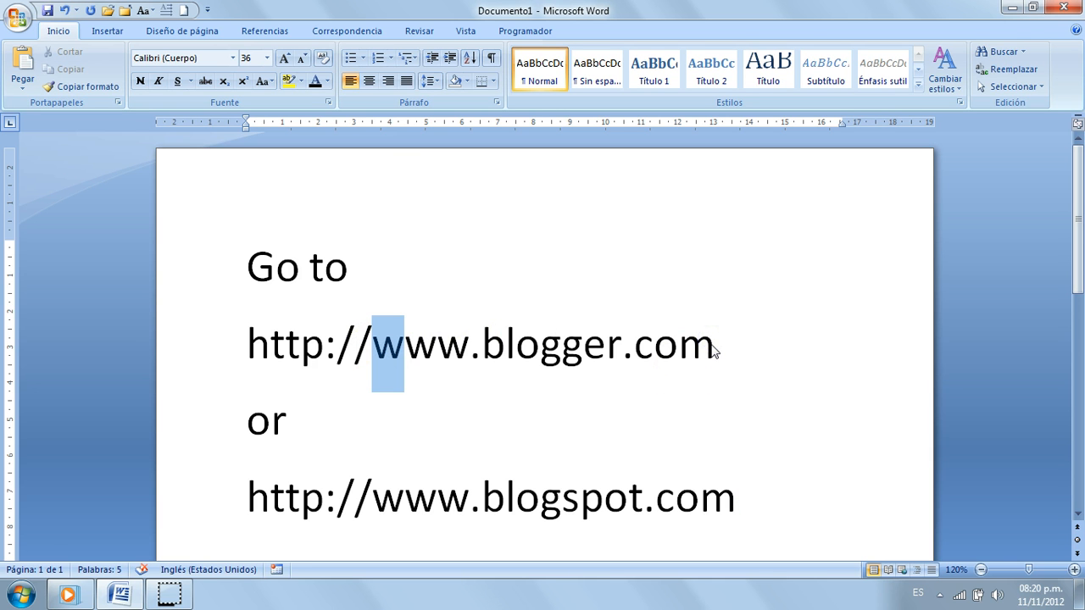
{"action": "left_click", "coordinate": [21, 592]}
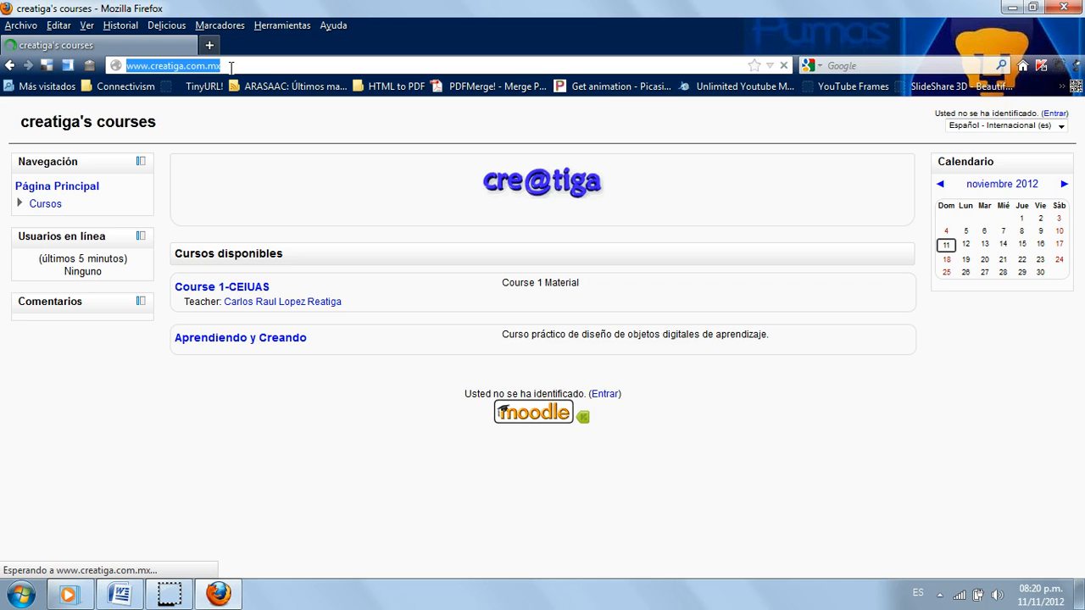
{"action": "type", "text": "www.blogger.com/home&followup=http://www"}
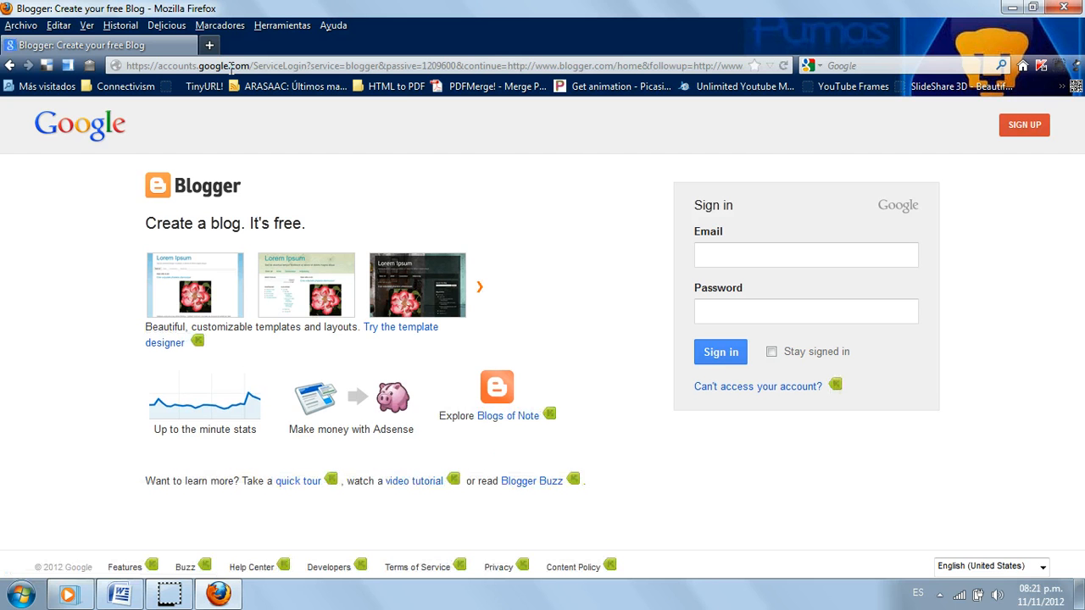
{"action": "mouse_move", "coordinate": [801, 195]}
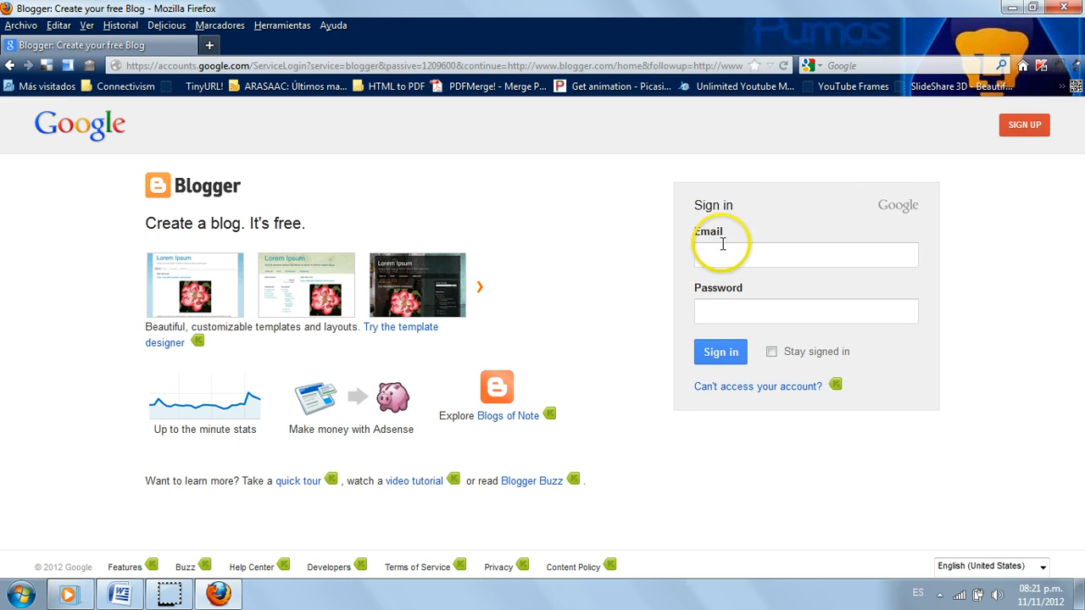
{"action": "left_click", "coordinate": [805, 255]}
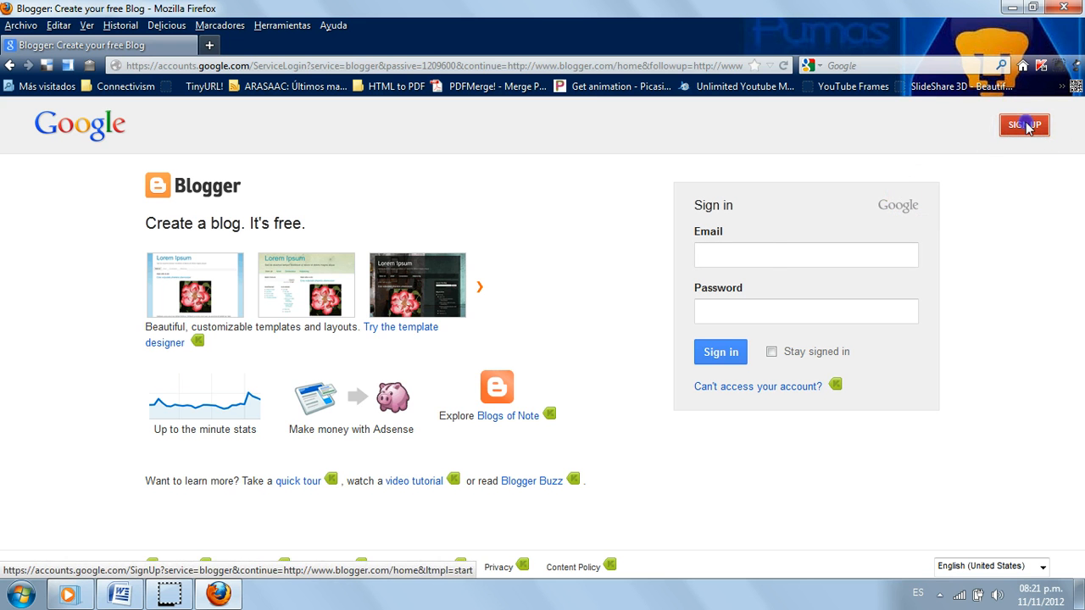
Open the Google account sign-up form and scroll through it to the verification checkbox.
{"action": "left_click", "coordinate": [1023, 126]}
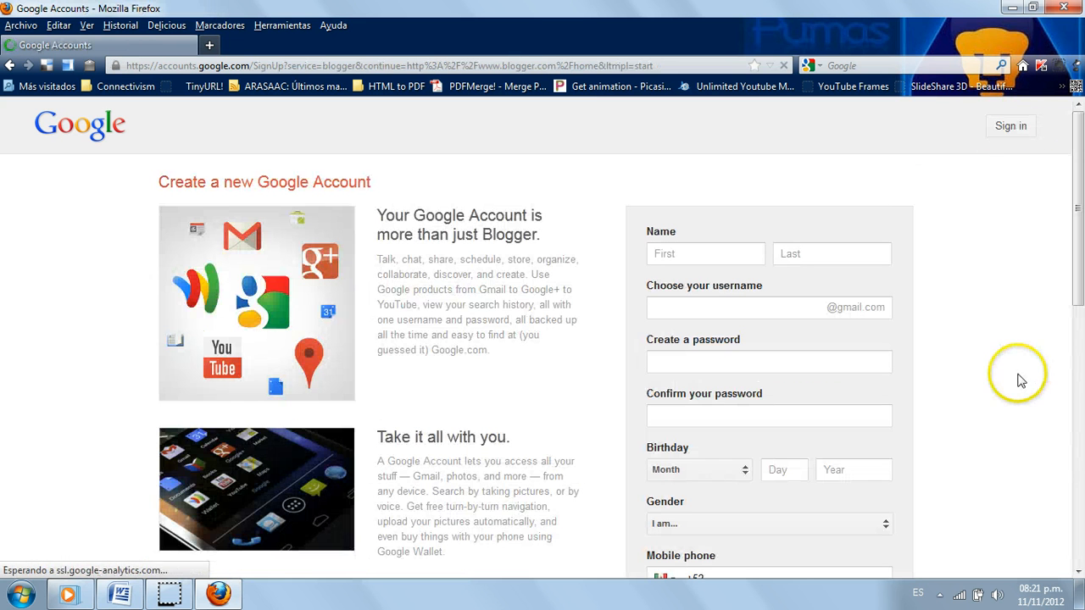
{"action": "mouse_move", "coordinate": [1015, 390]}
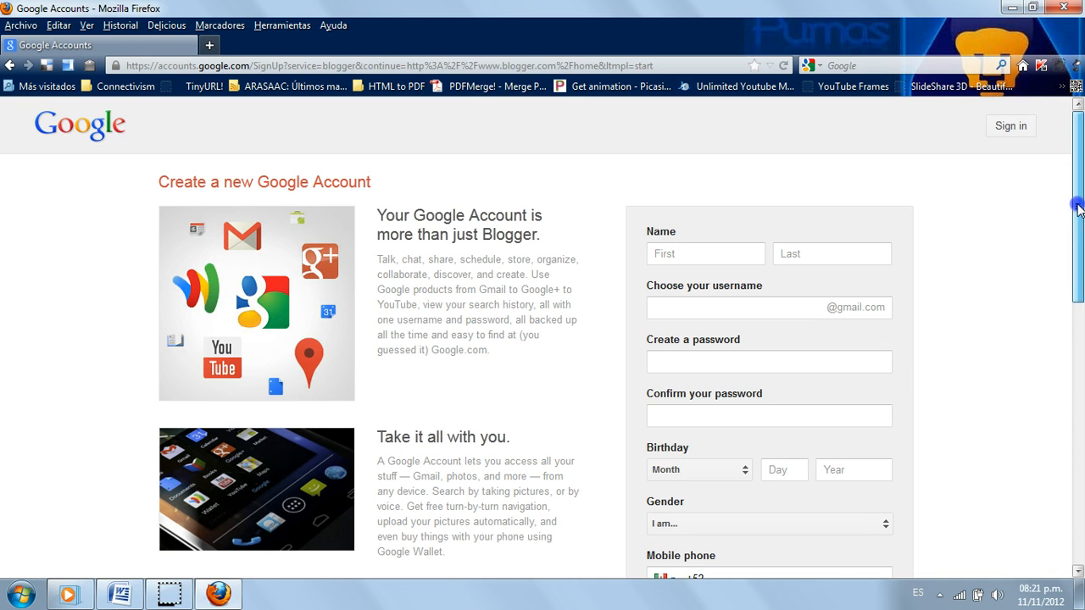
{"action": "scroll", "scroll_direction": "down", "scroll_amount": 3}
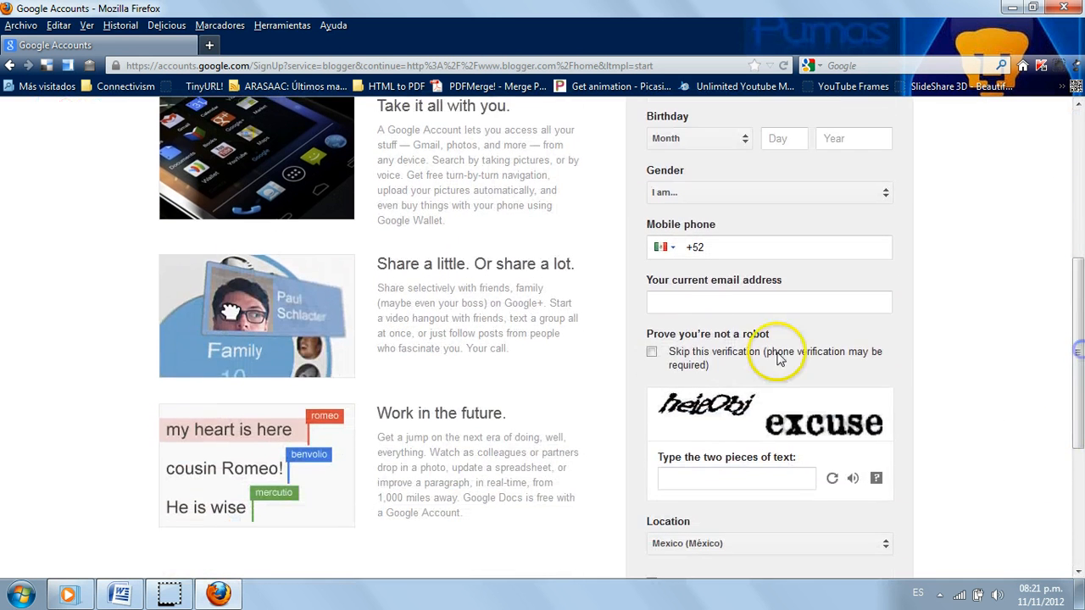
{"action": "left_click", "coordinate": [767, 302]}
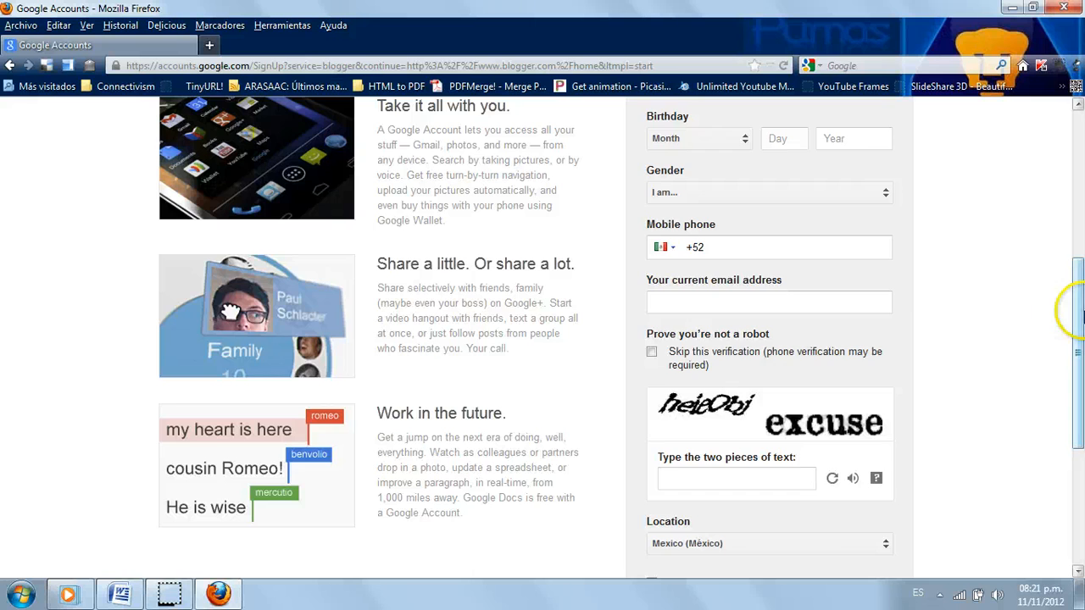
{"action": "scroll", "scroll_direction": "down", "scroll_amount": 3}
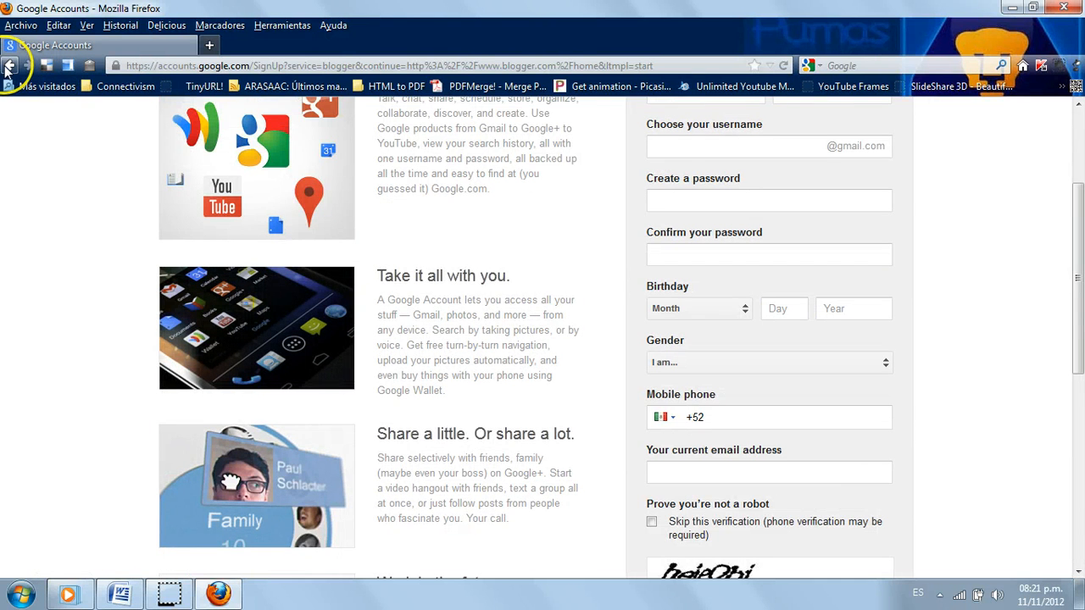
{"action": "mouse_move", "coordinate": [813, 339]}
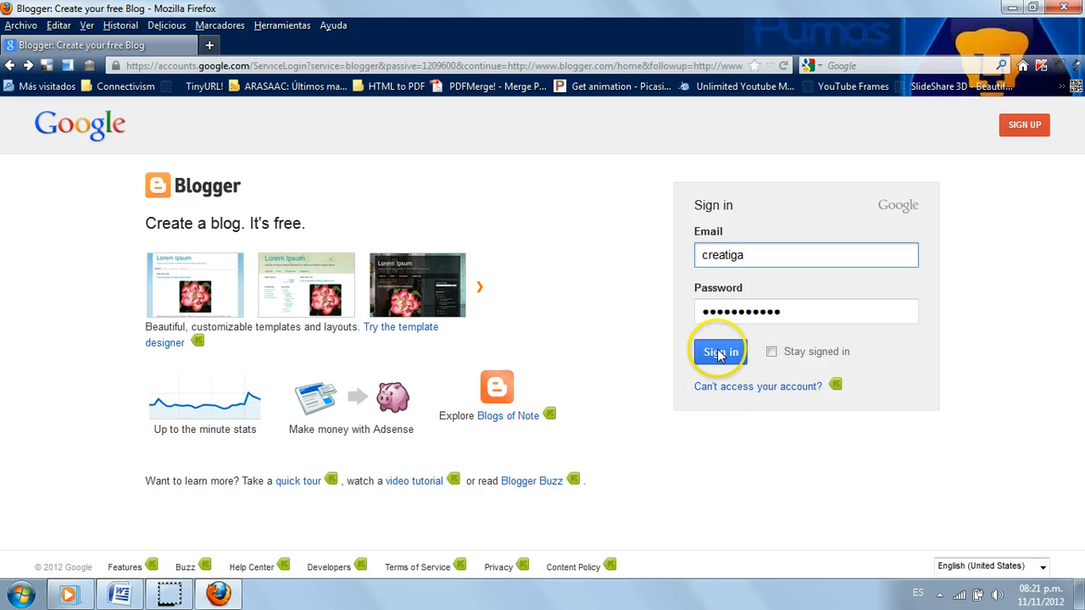
{"action": "mouse_move", "coordinate": [1076, 386]}
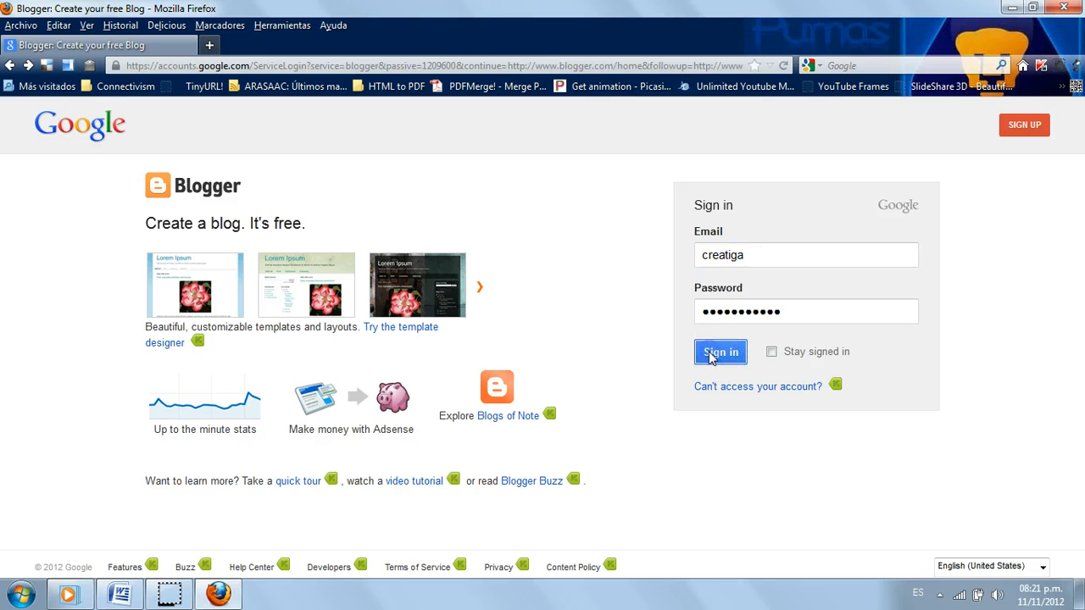
Submit the Blogger sign-in details to reach the dashboard.
{"action": "left_click", "coordinate": [721, 352]}
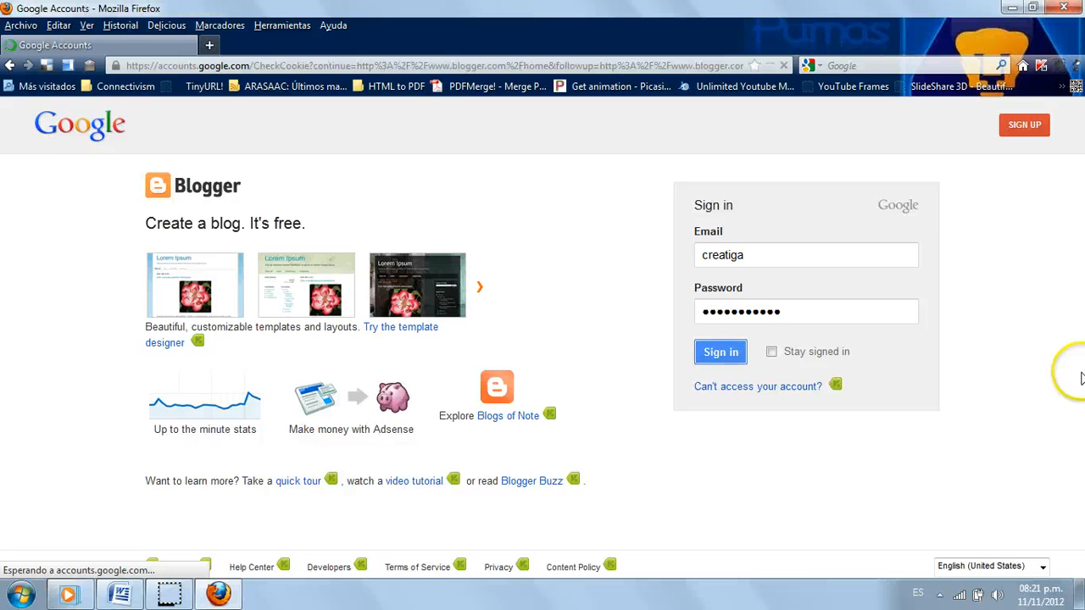
{"action": "left_click", "coordinate": [720, 352]}
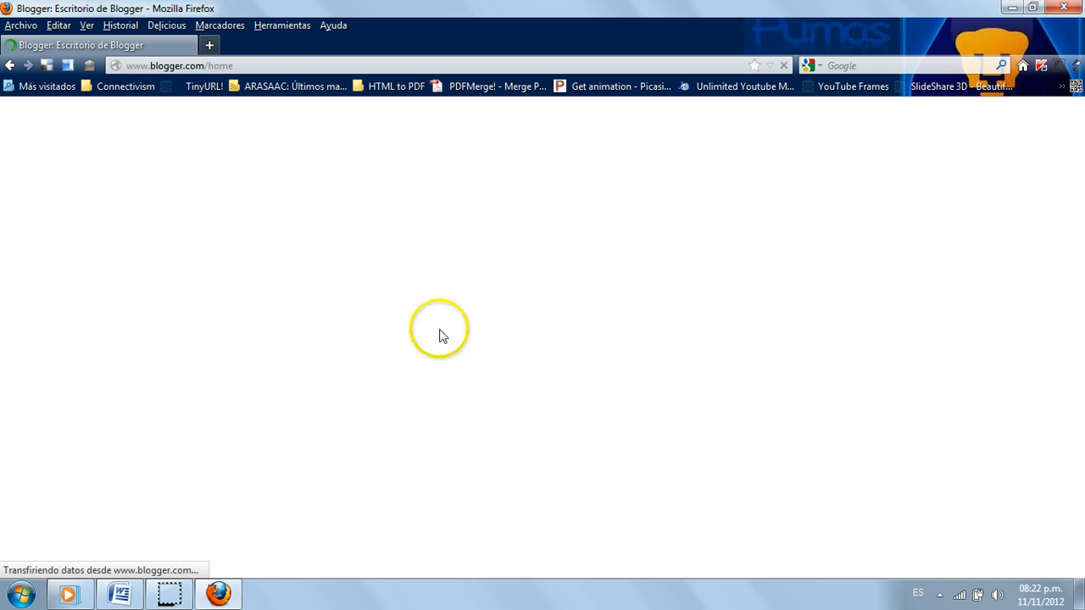
{"action": "mouse_move", "coordinate": [226, 66]}
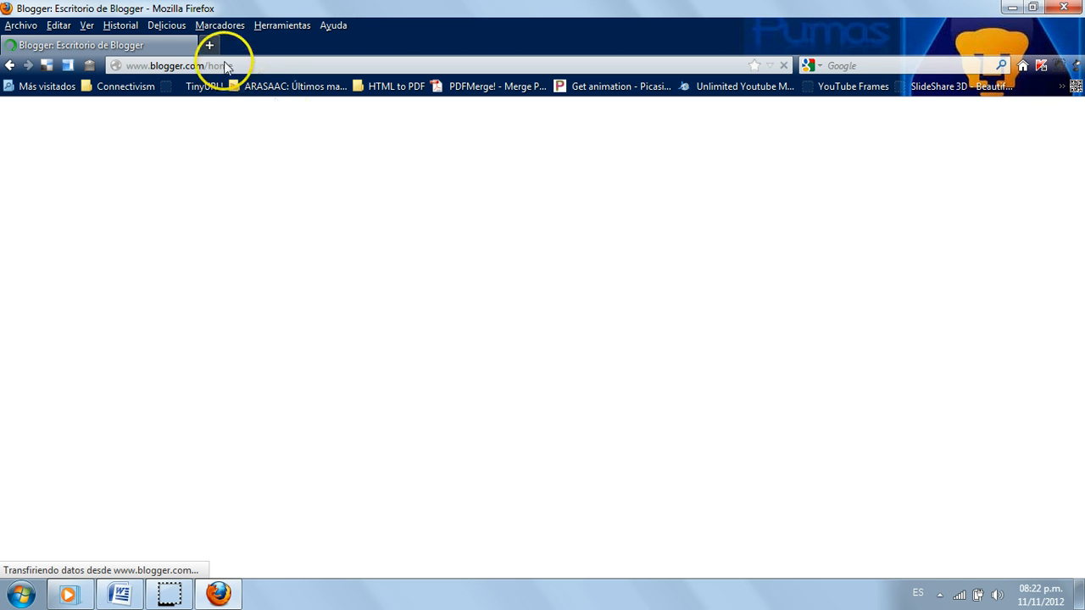
{"action": "mouse_move", "coordinate": [244, 71]}
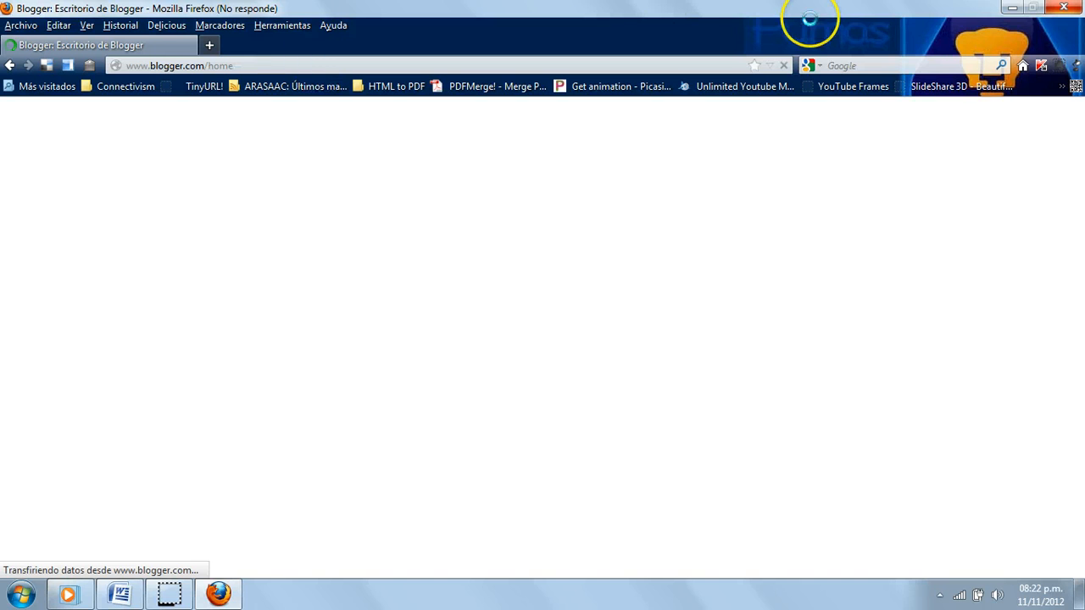
{"action": "mouse_move", "coordinate": [670, 85]}
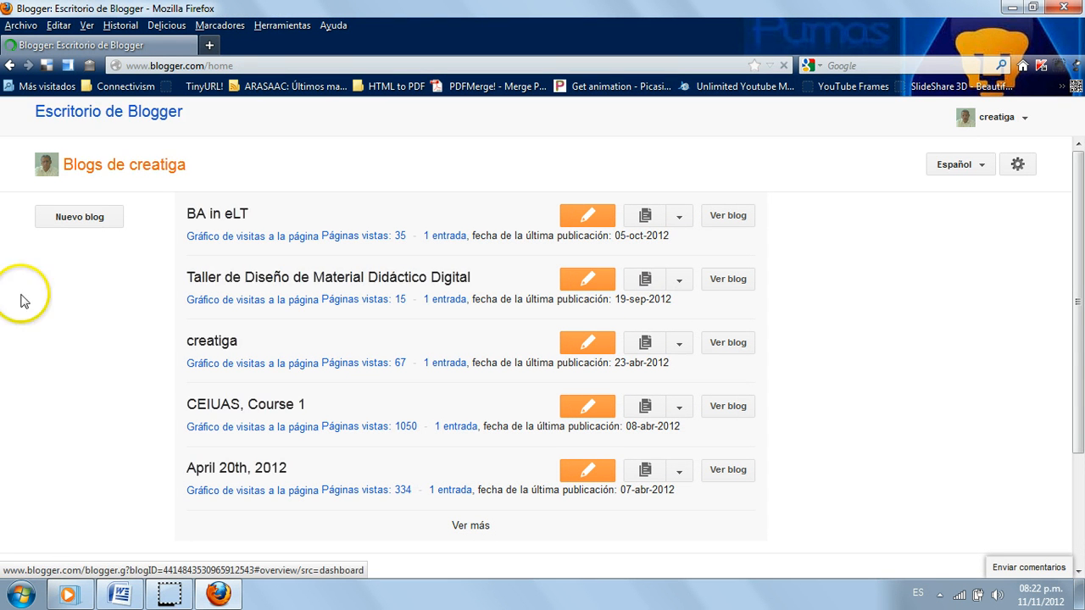
{"action": "mouse_move", "coordinate": [79, 216]}
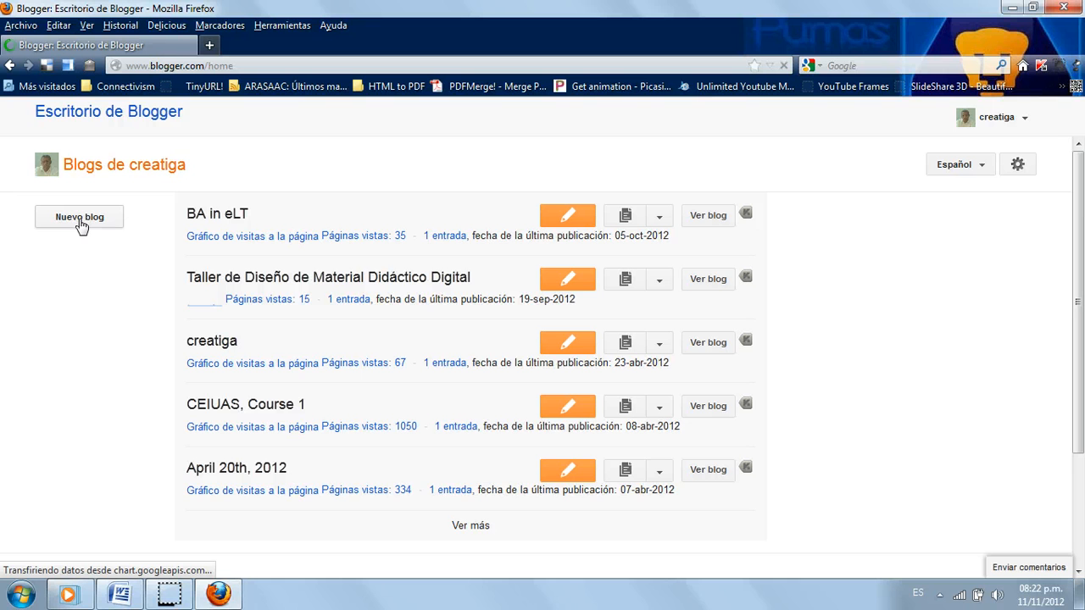
Choose Nuevo blog on the Blogger dashboard.
{"action": "left_click", "coordinate": [79, 217]}
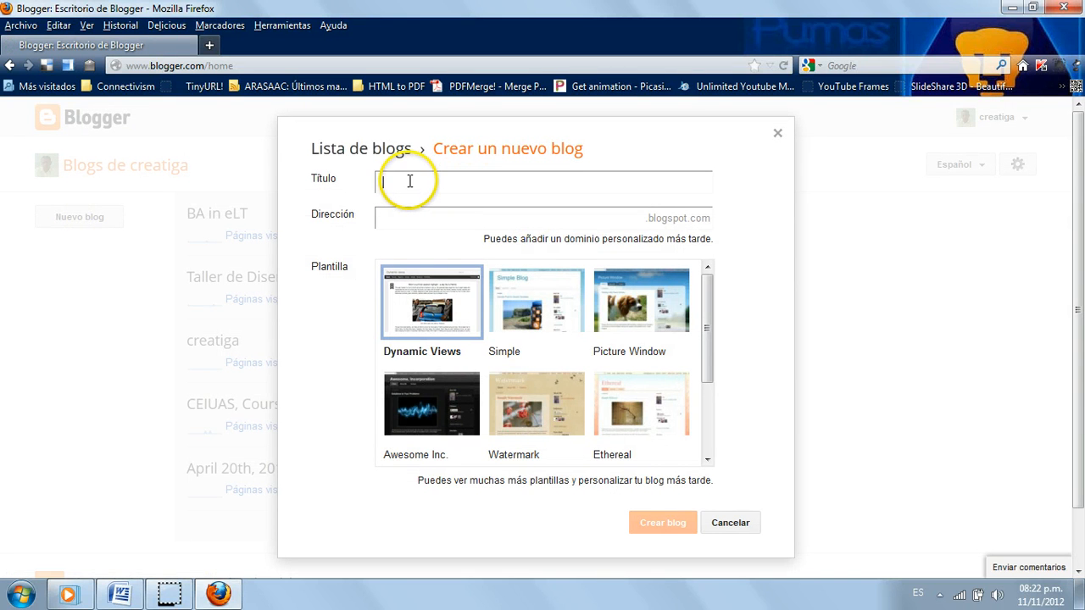
{"action": "mouse_move", "coordinate": [410, 180]}
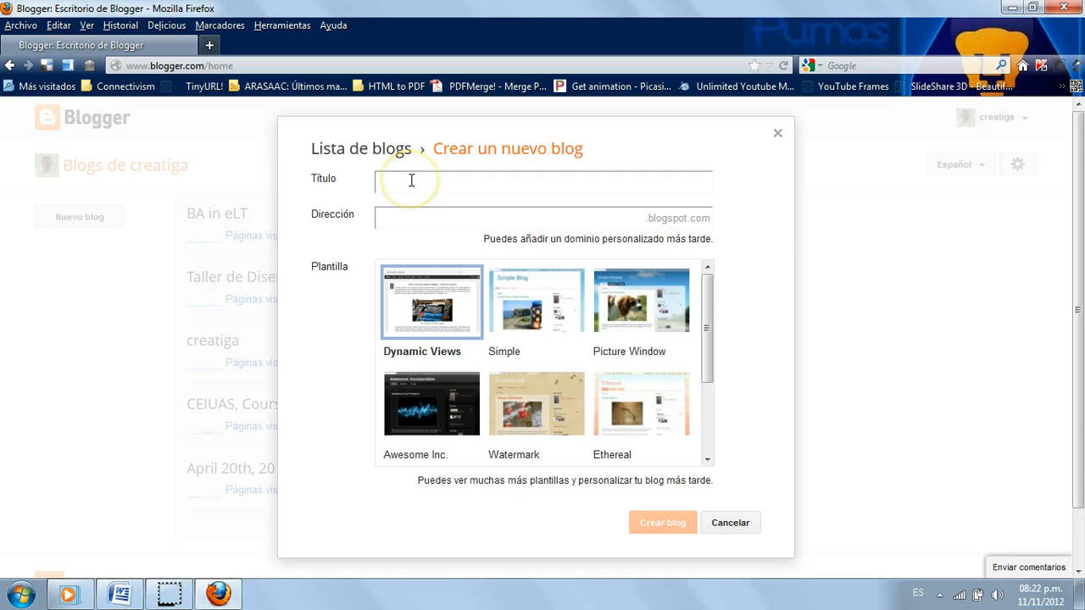
Enter the blog title 'Course 1-Senda' and address course1senda.
{"action": "type", "text": "Course"}
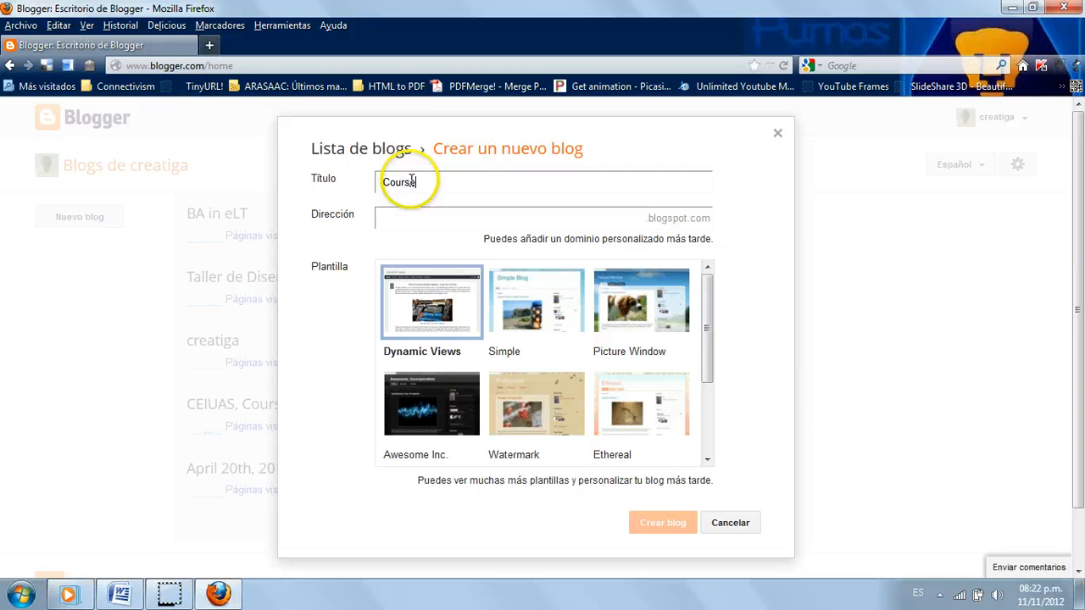
{"action": "type", "text": "1"}
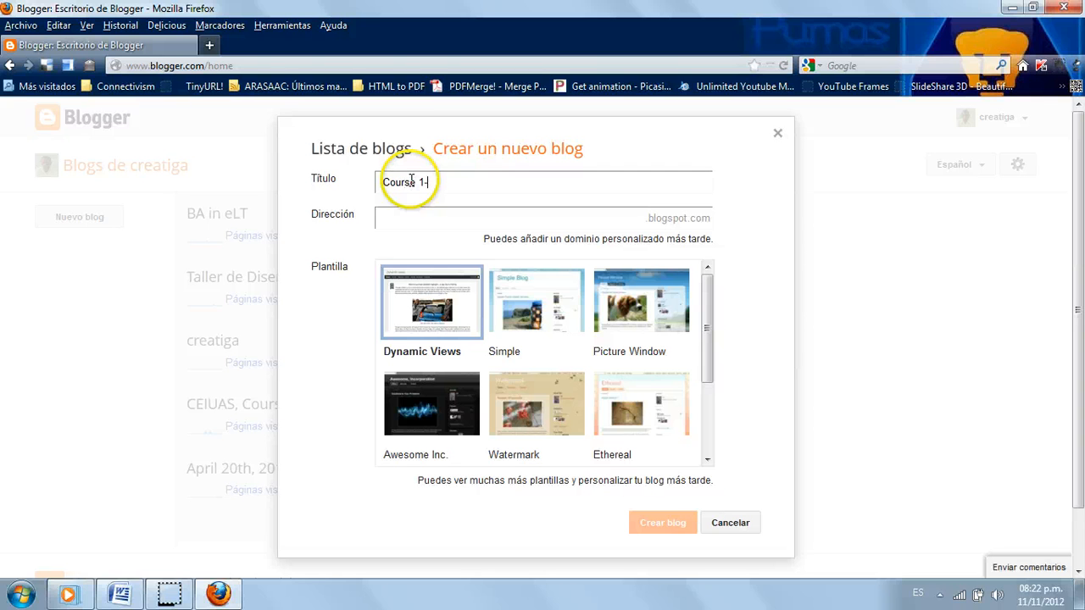
{"action": "type", "text": "-Senda"}
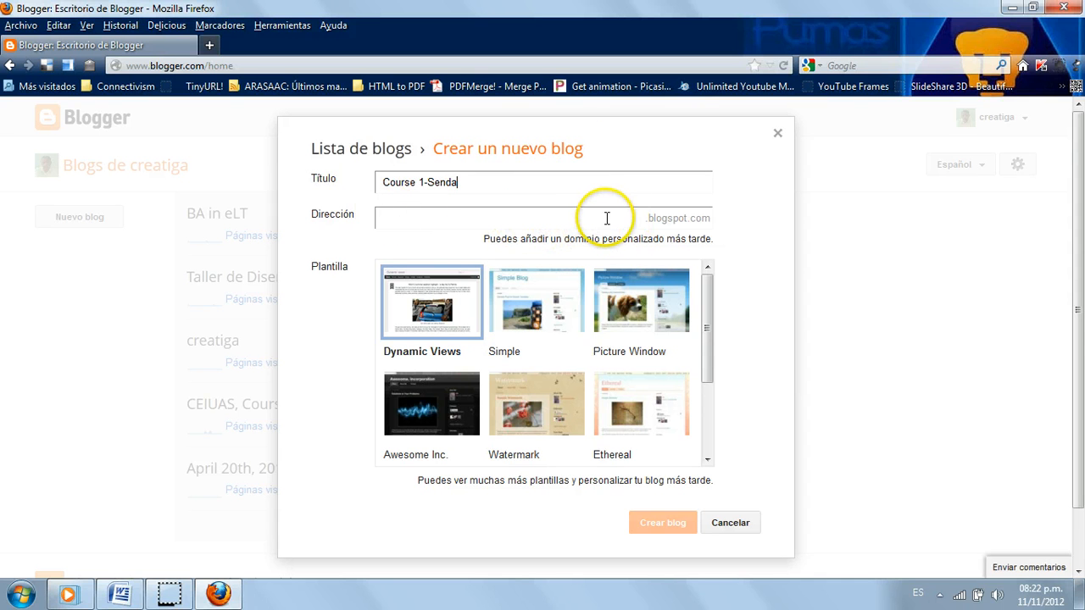
{"action": "type", "text": "course1senda"}
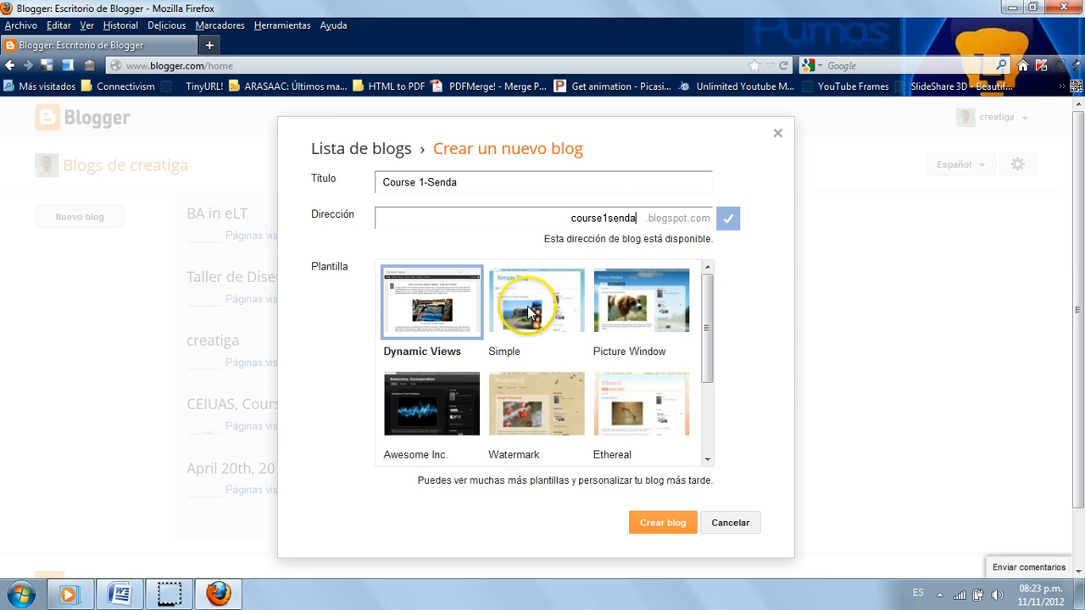
Pick the Simple template and create the blog with Crear blog.
{"action": "left_click", "coordinate": [535, 302]}
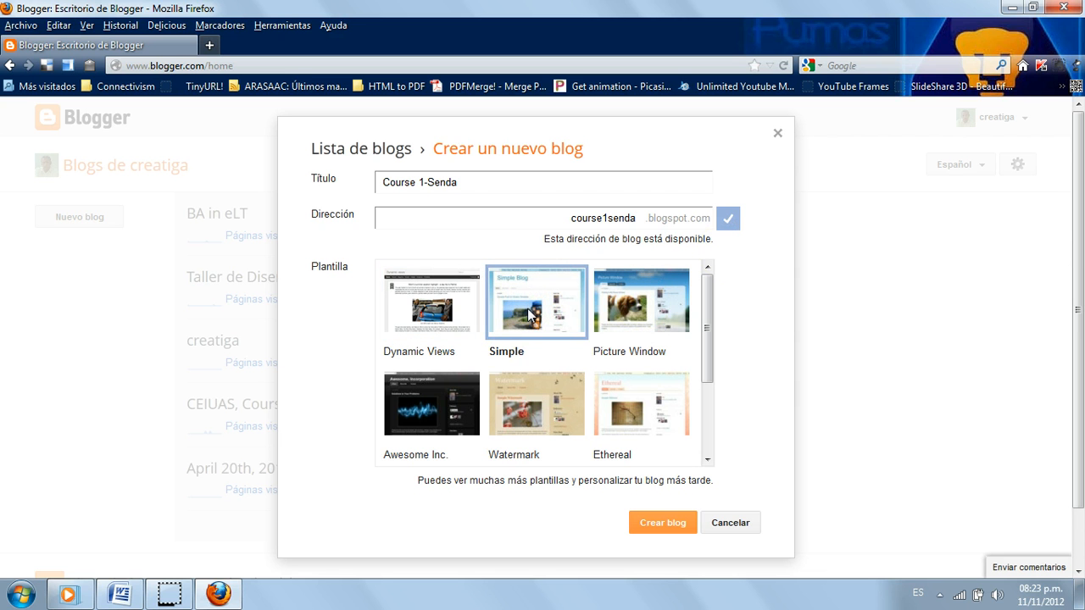
{"action": "left_click", "coordinate": [662, 522]}
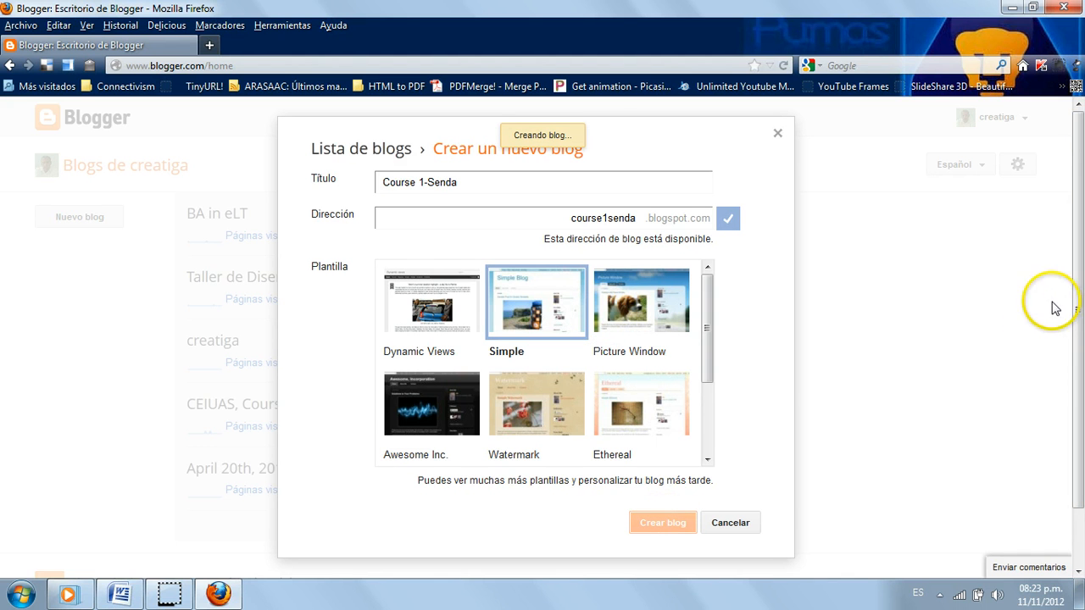
{"action": "mouse_move", "coordinate": [984, 348]}
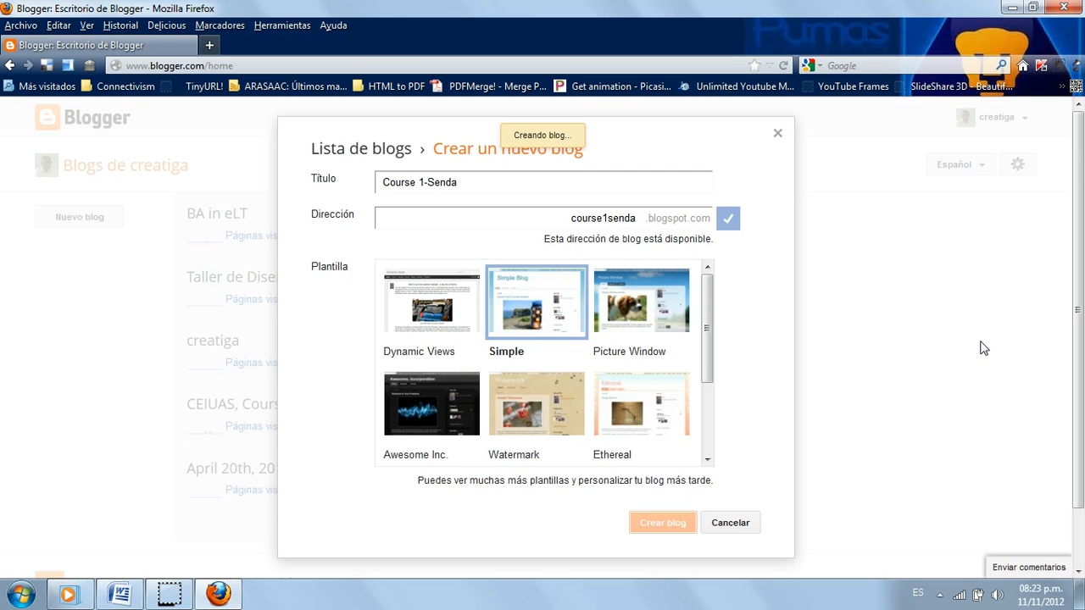
{"action": "left_click", "coordinate": [663, 522]}
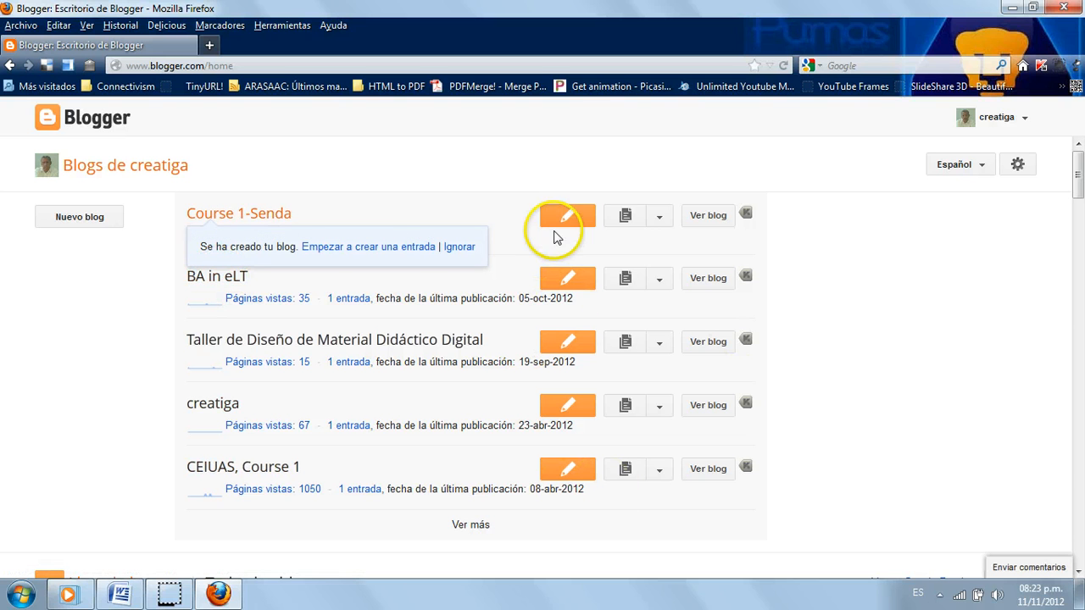
{"action": "mouse_move", "coordinate": [351, 254]}
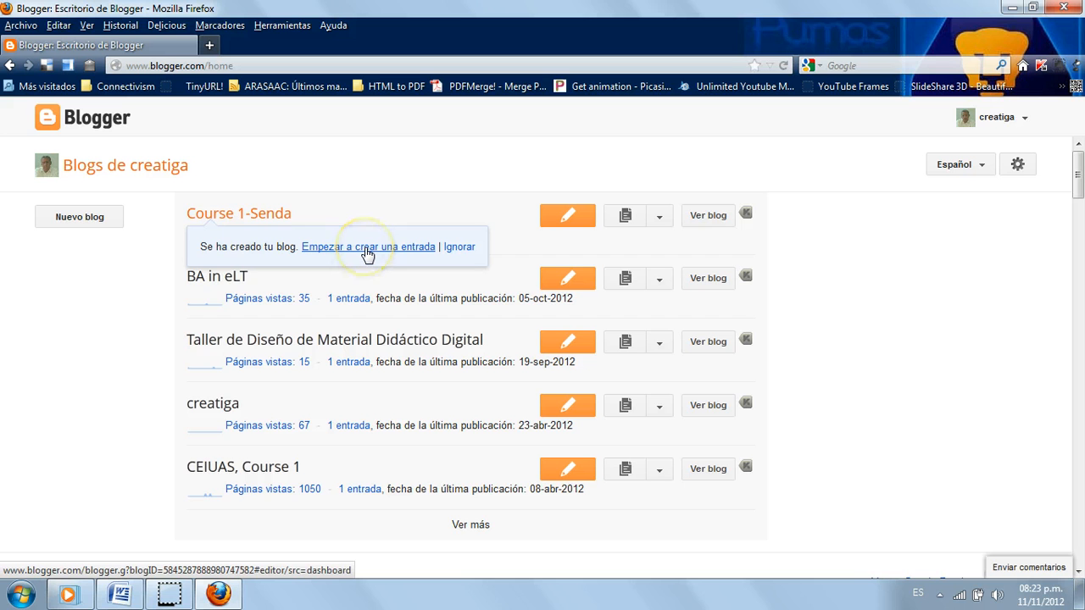
Start the first post under Course 1-Senda via 'Empezar a crear una entrada'.
{"action": "left_click", "coordinate": [368, 247]}
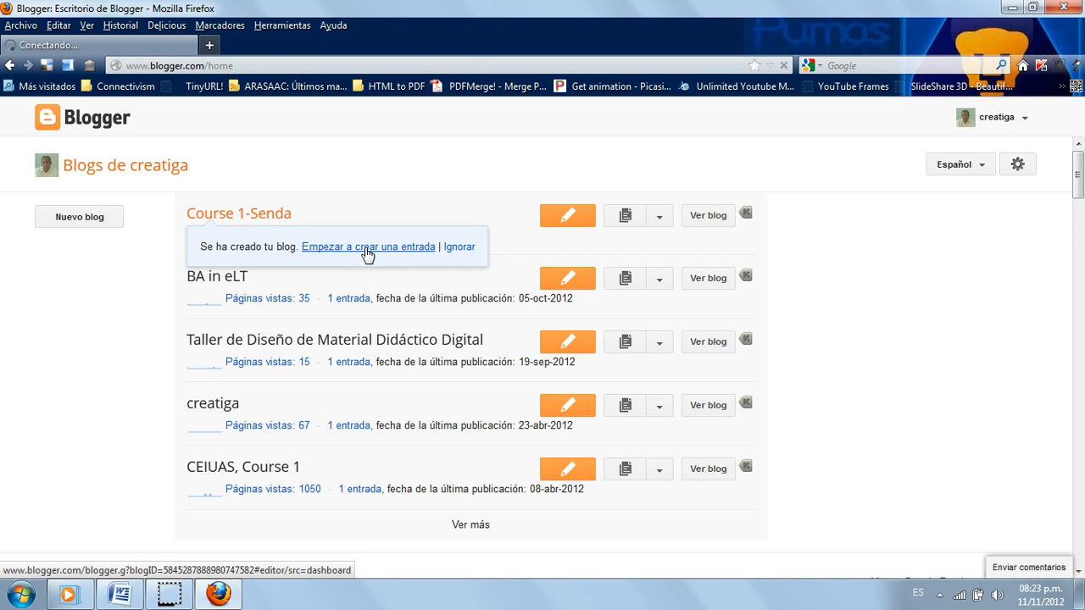
{"action": "left_click", "coordinate": [367, 247]}
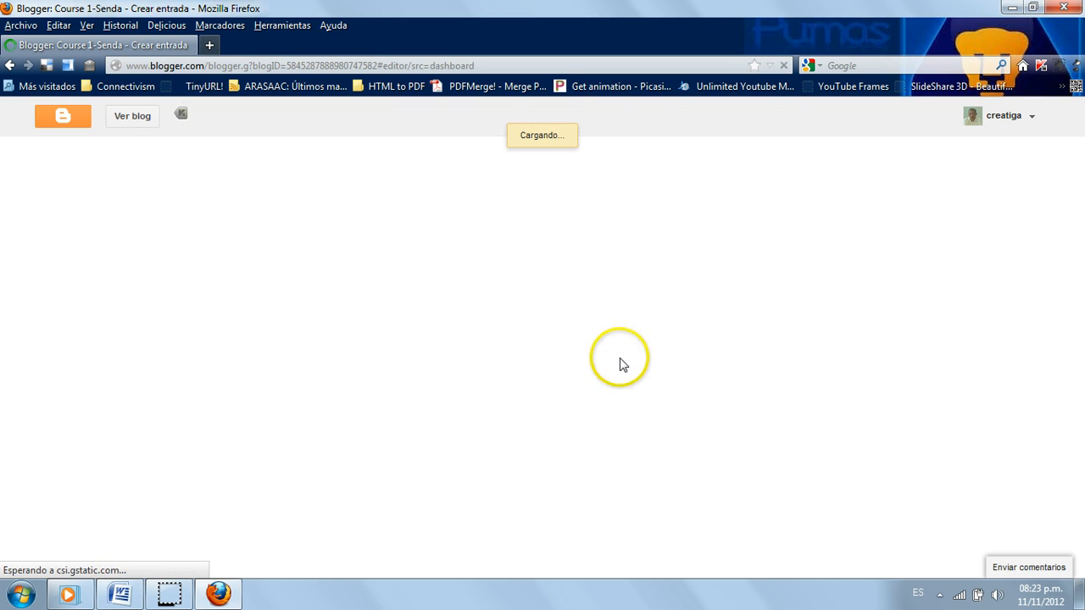
{"action": "mouse_move", "coordinate": [504, 340]}
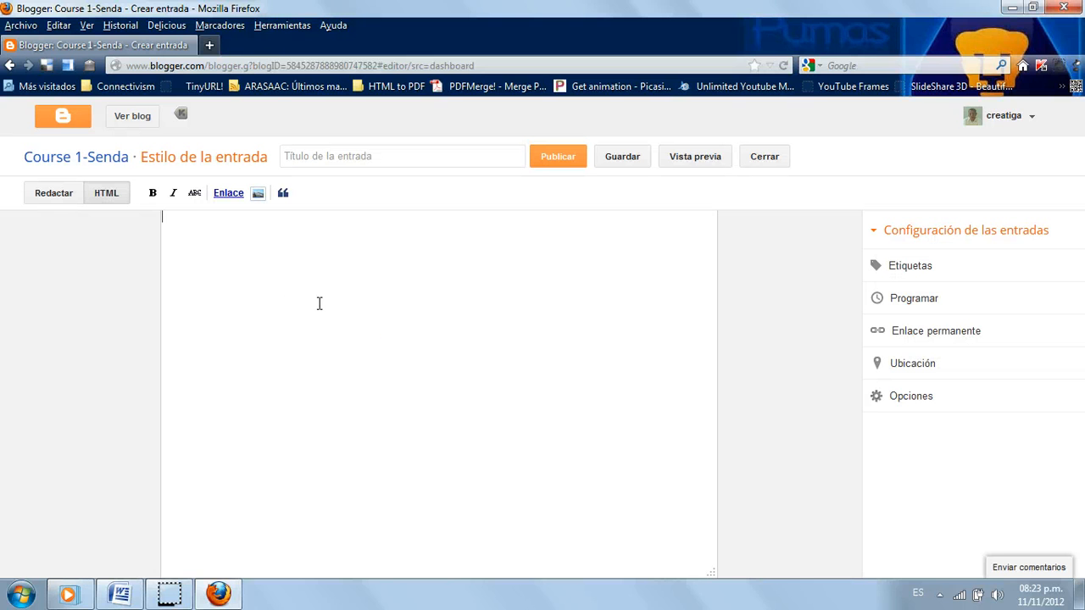
Type 'Hello, This is a virtual space for our lessons at school. Welcome!', correcting typos.
{"action": "type", "text": "Hello"}
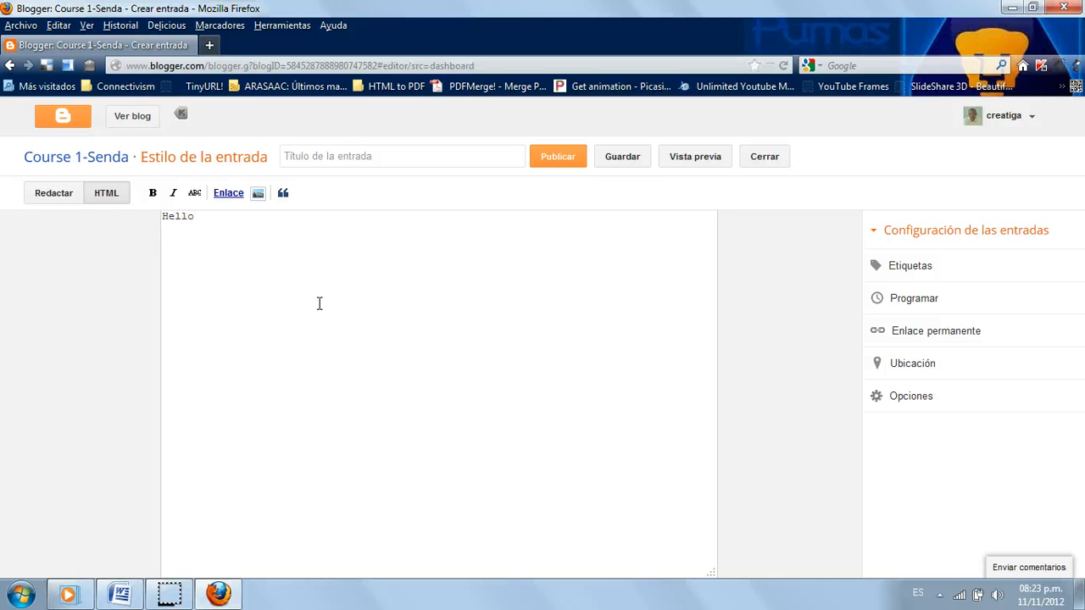
{"action": "type", "text": ","}
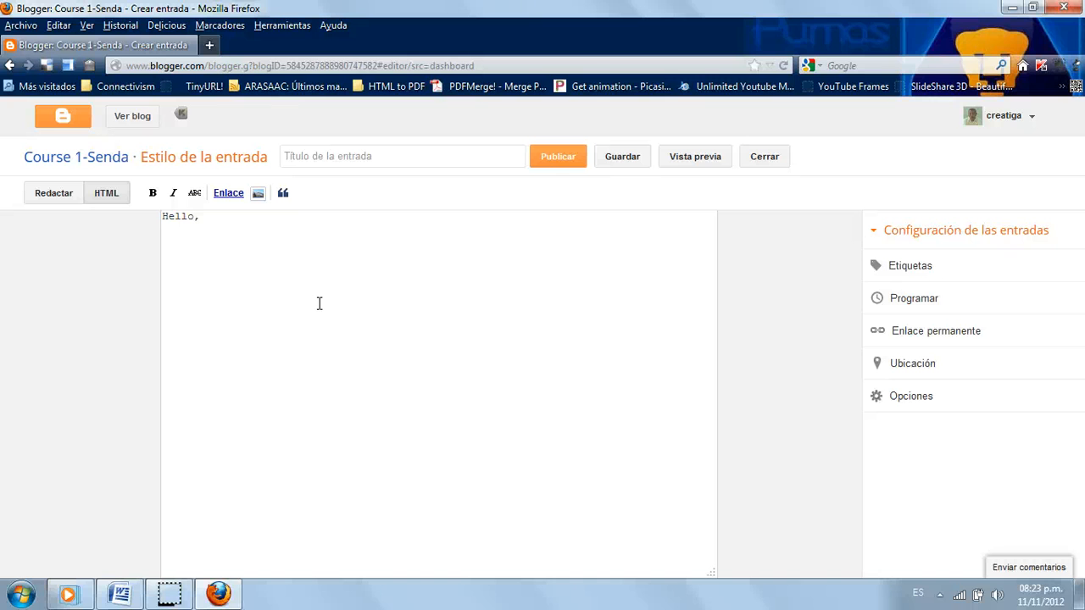
{"action": "type", "text": "This is a virt"}
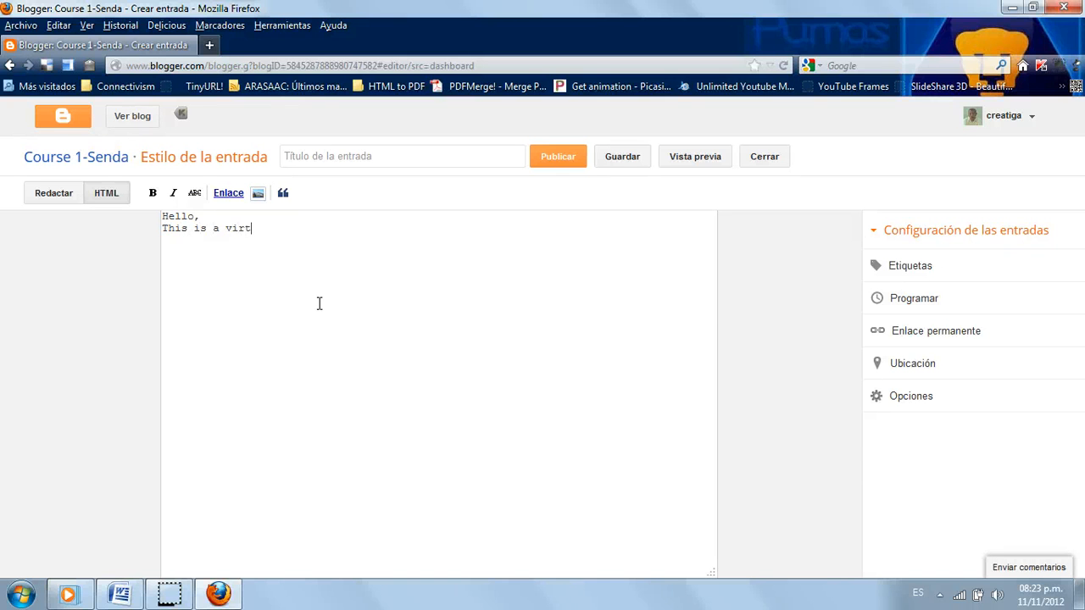
{"action": "type", "text": "ual space f"}
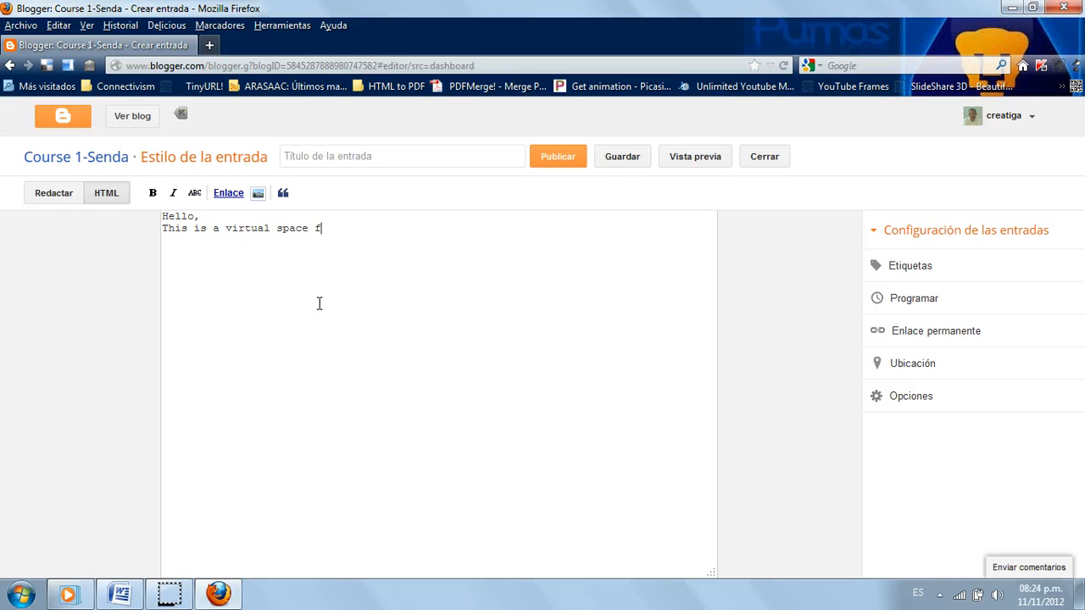
{"action": "type", "text": "or our lessons at s"}
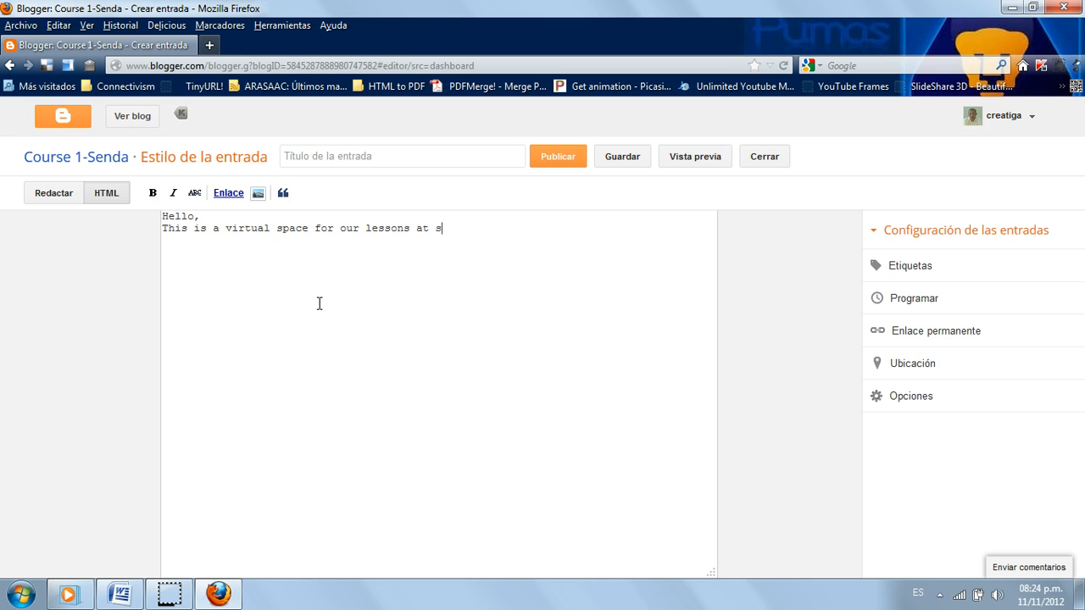
{"action": "type", "text": "chool.-"}
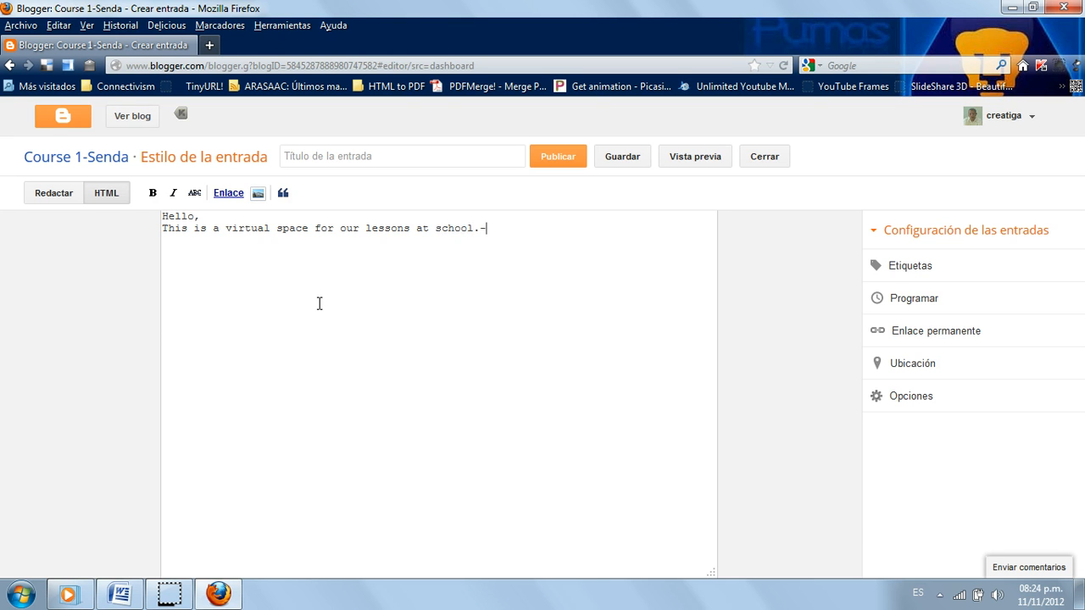
{"action": "key", "text": "Backspace"}
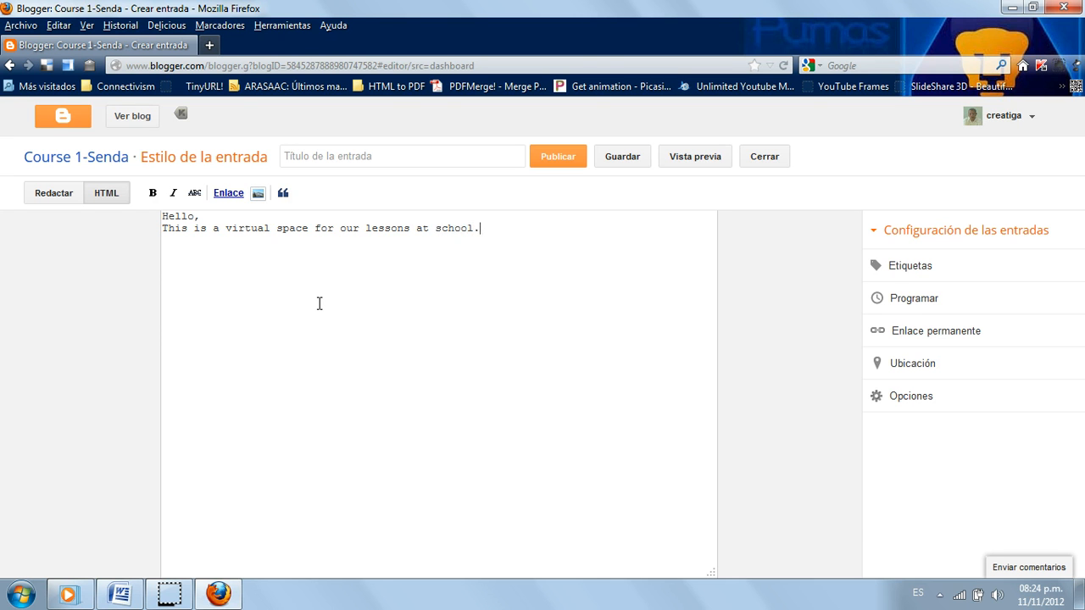
{"action": "type", "text": "Welocme"}
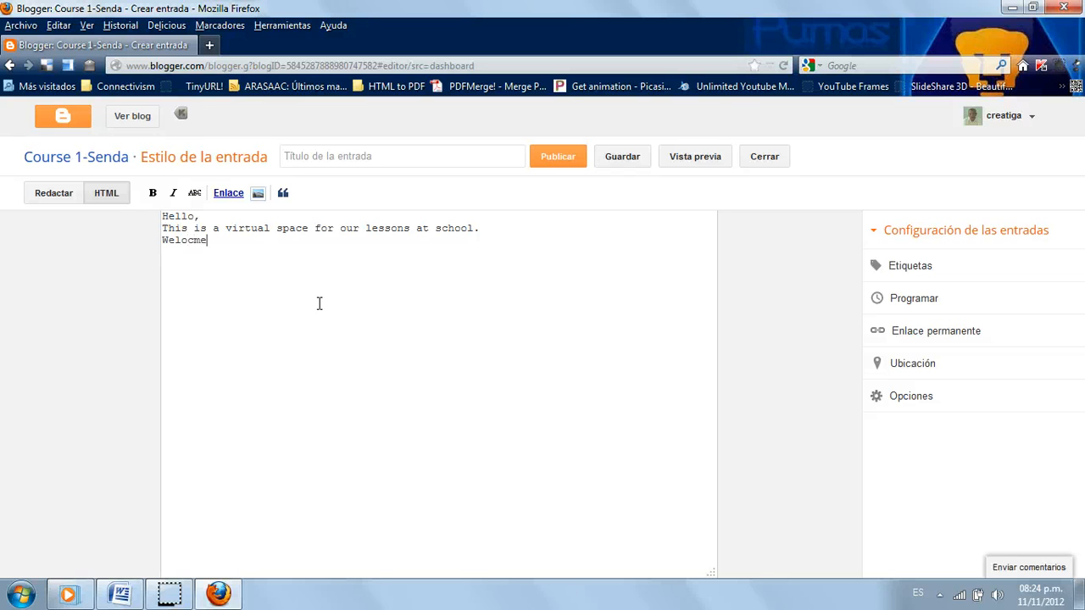
{"action": "type", "text": "!"}
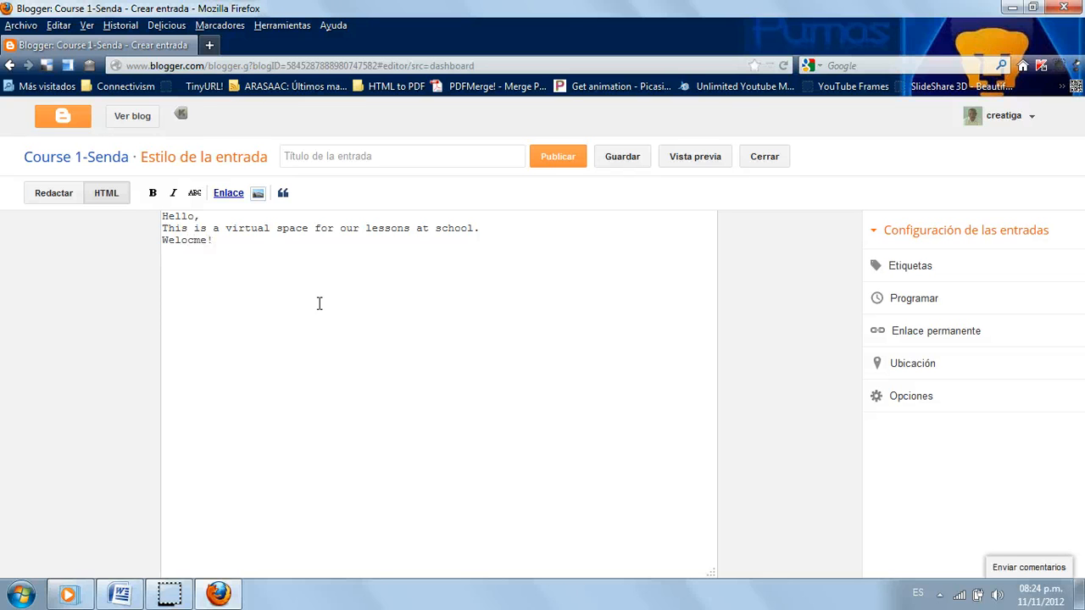
{"action": "key", "text": "BackSpace"}
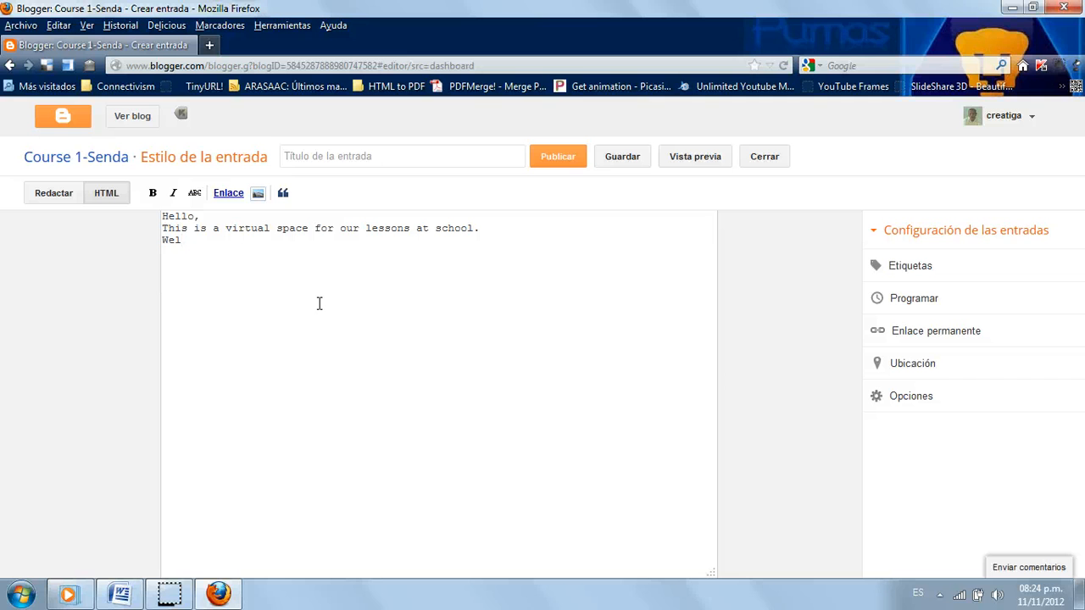
{"action": "type", "text": "come!"}
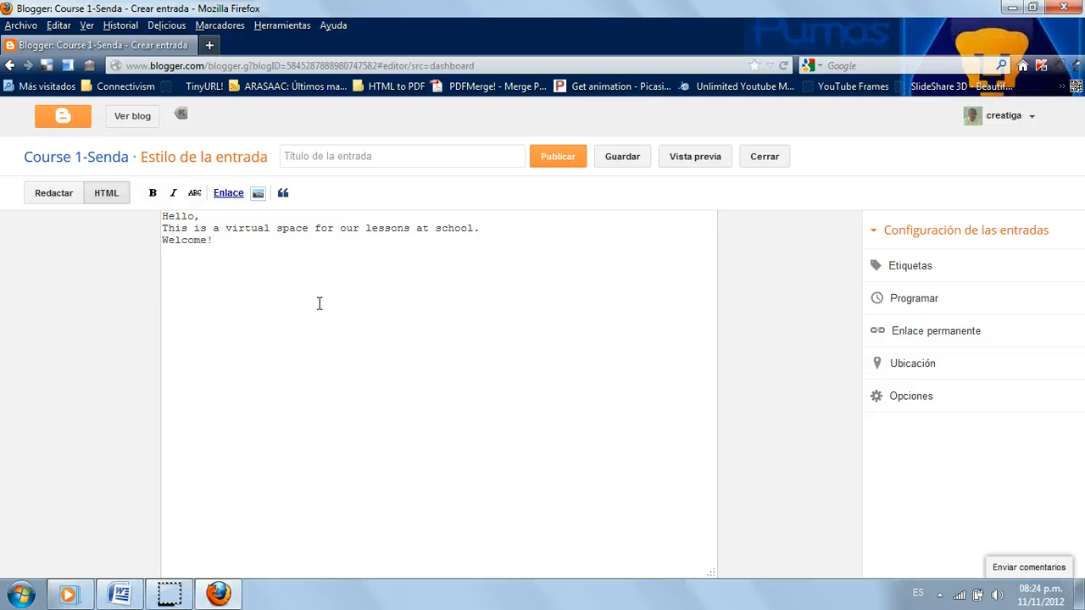